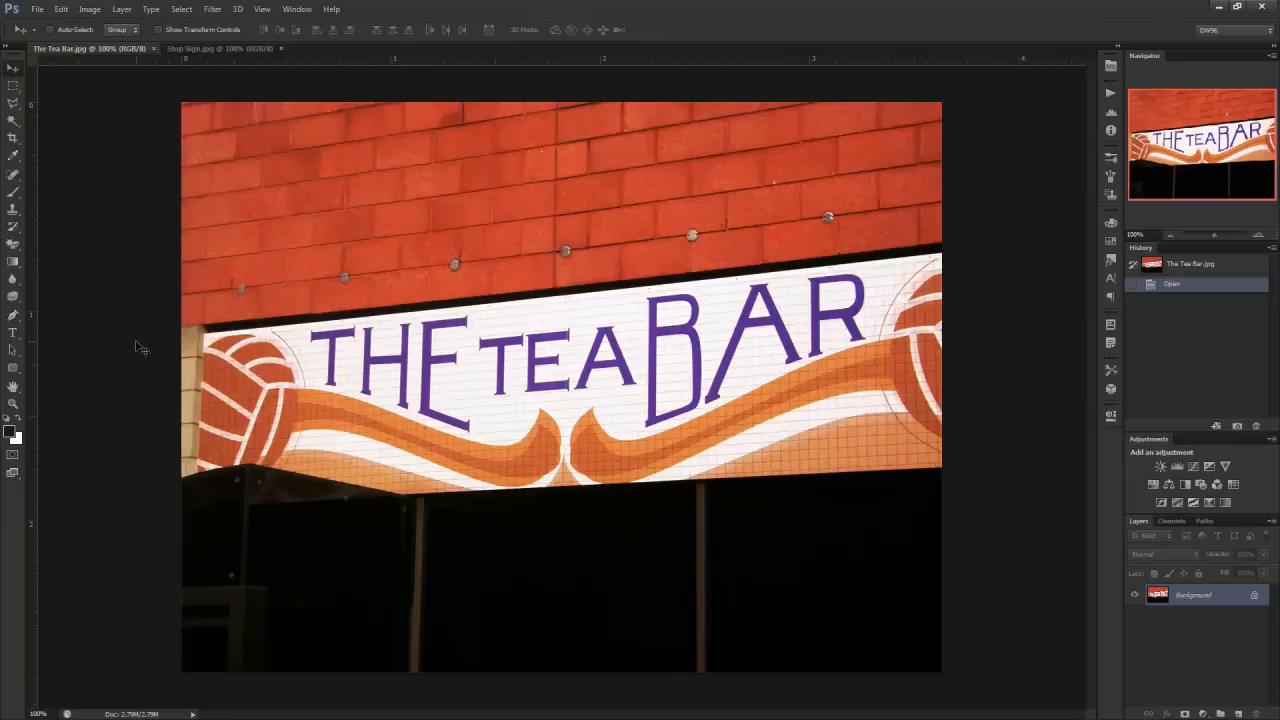
Glance at the stop sign photo, then return to Tea Bar and pick Perspective Crop Tool
click(218, 48)
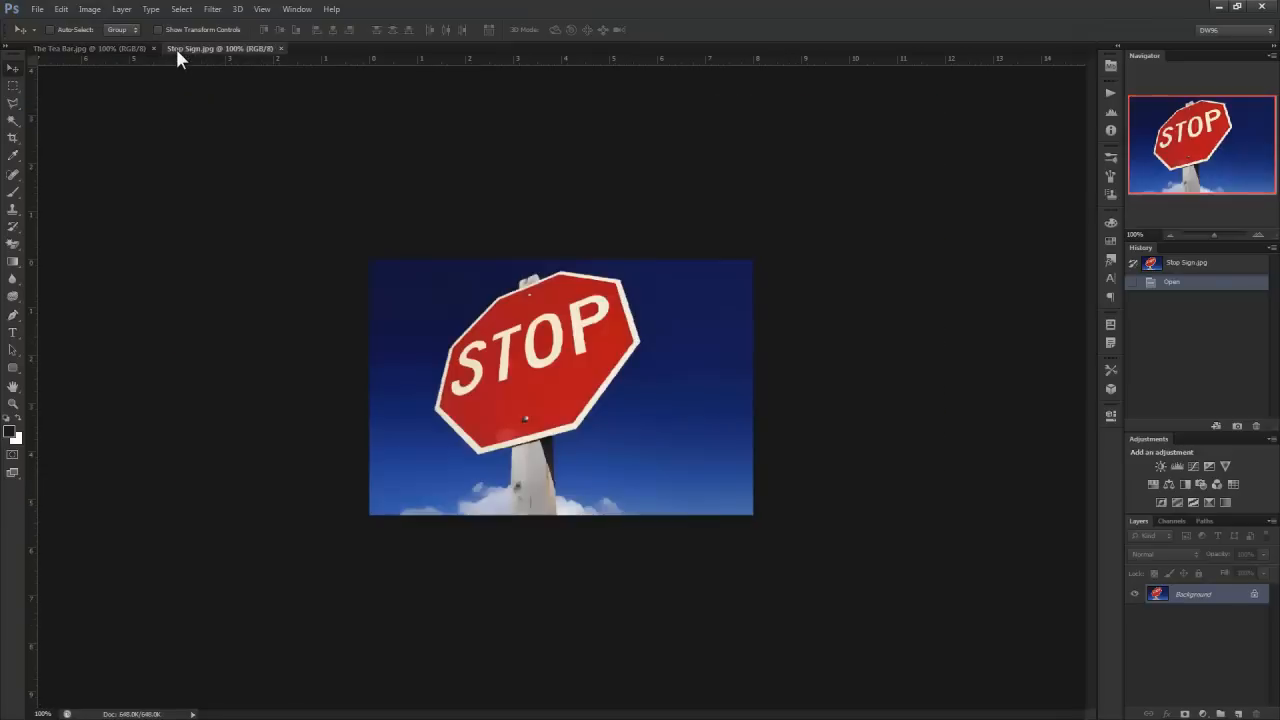
click(85, 48)
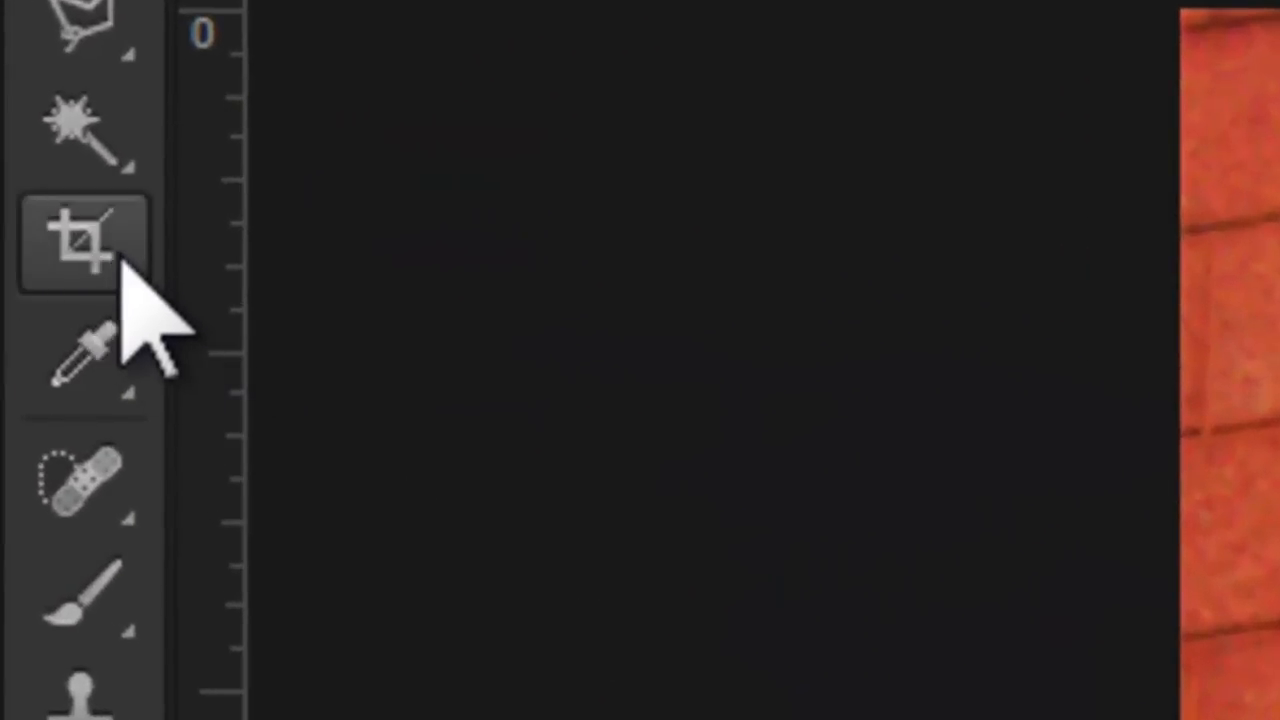
right_click(80, 243)
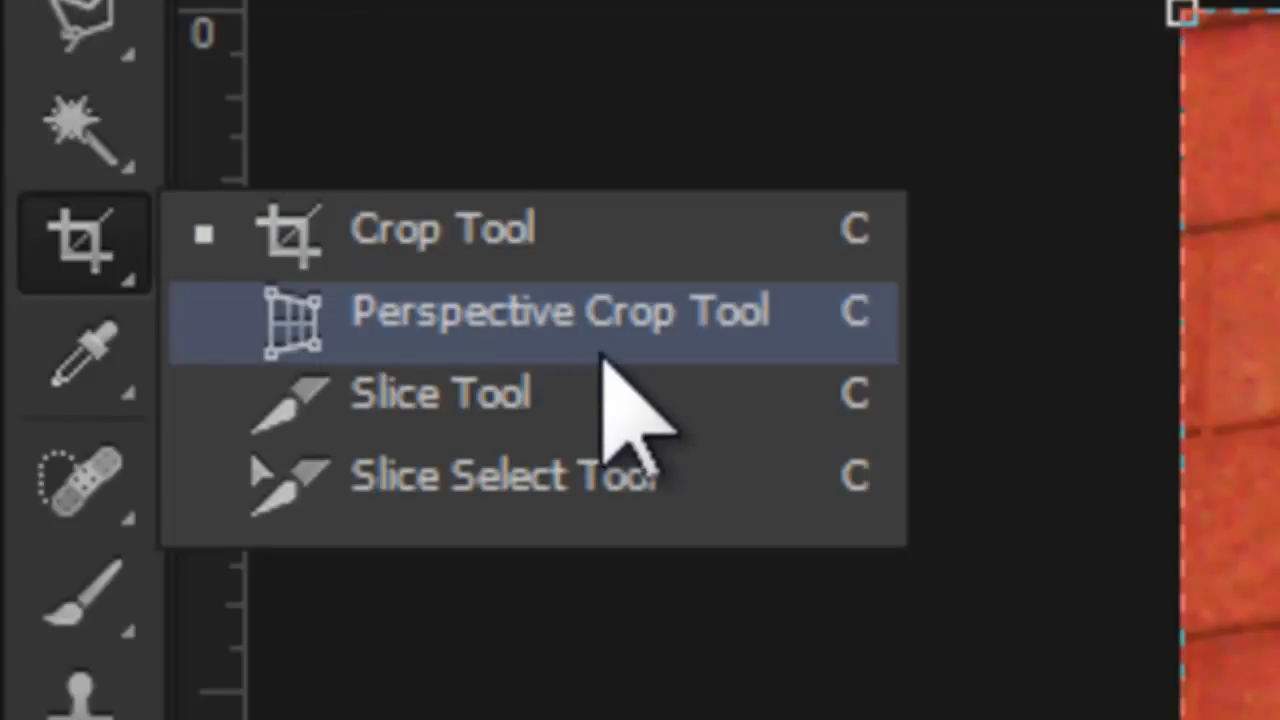
mouse_move(695, 395)
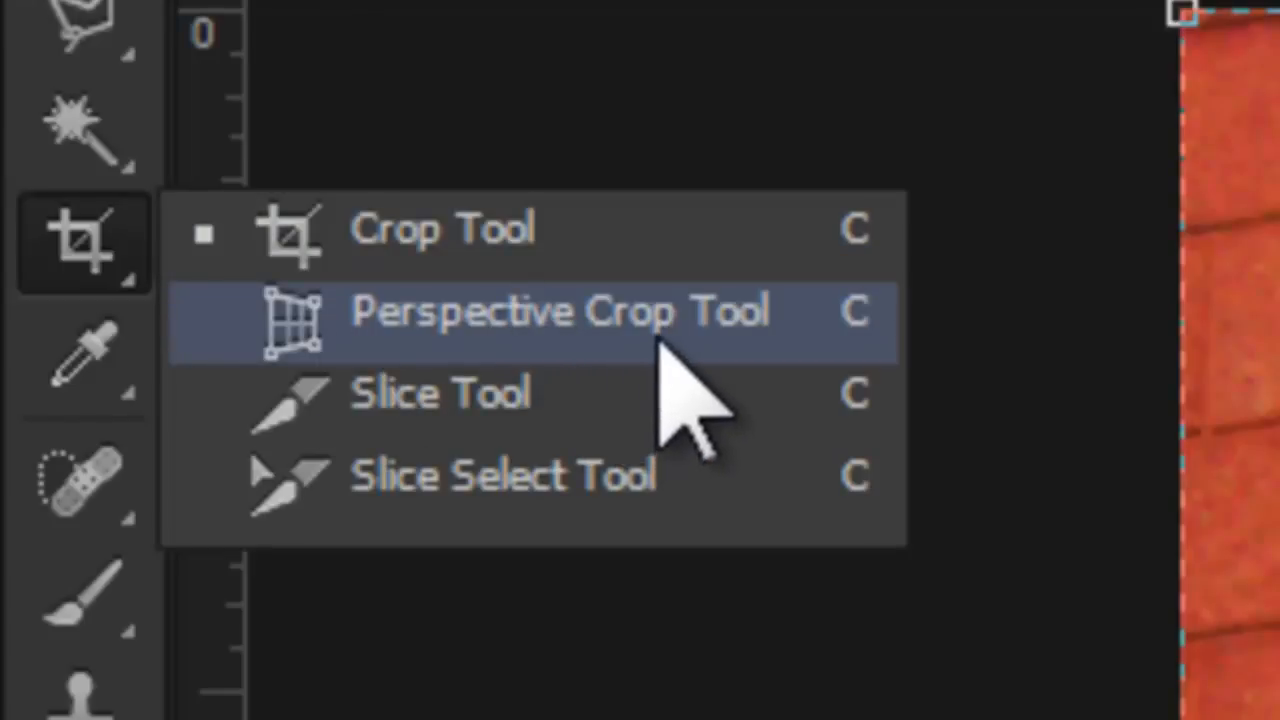
click(560, 310)
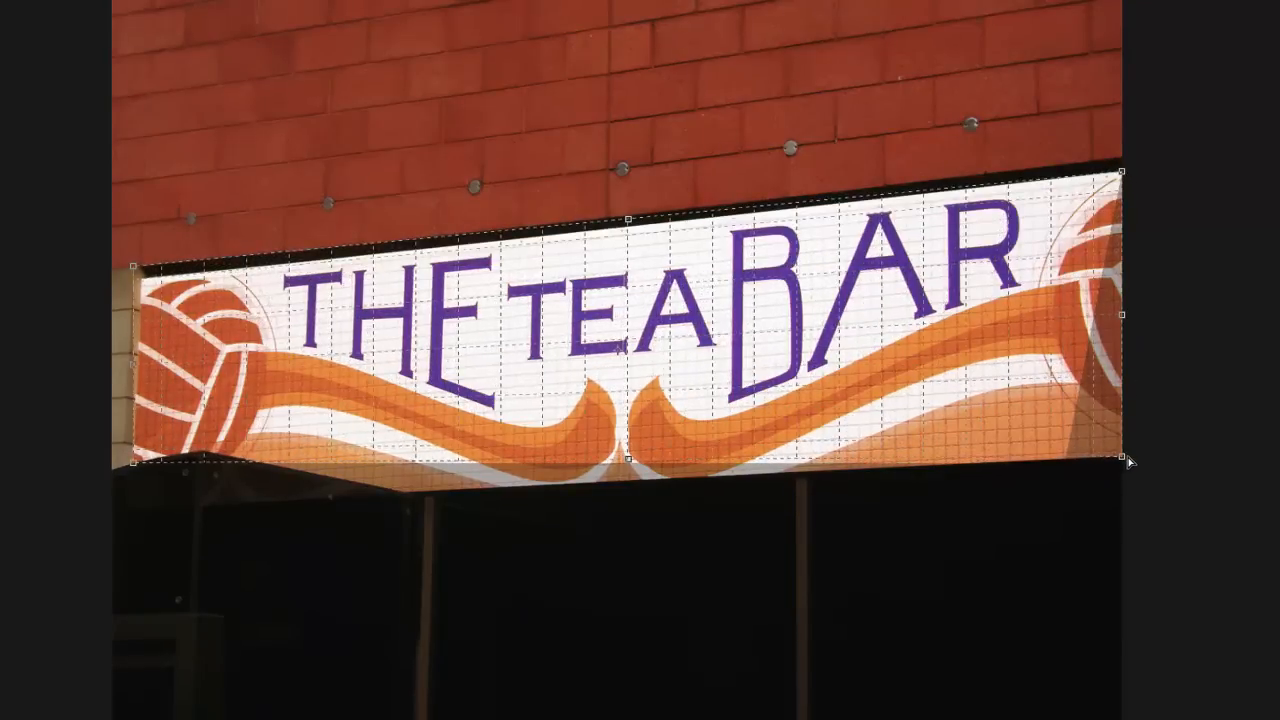
Fit the crop corners to the sign, extend over the brick wall, and commit the crop
drag(137, 461, 135, 523)
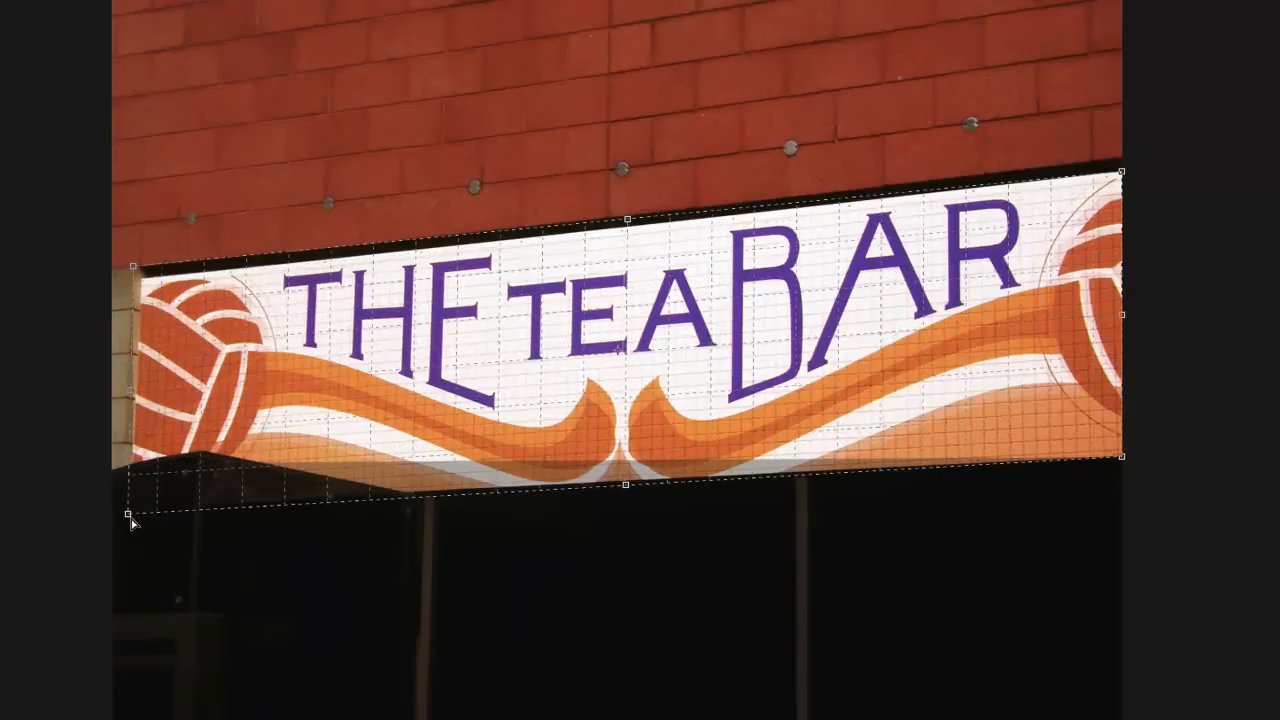
drag(133, 521, 143, 283)
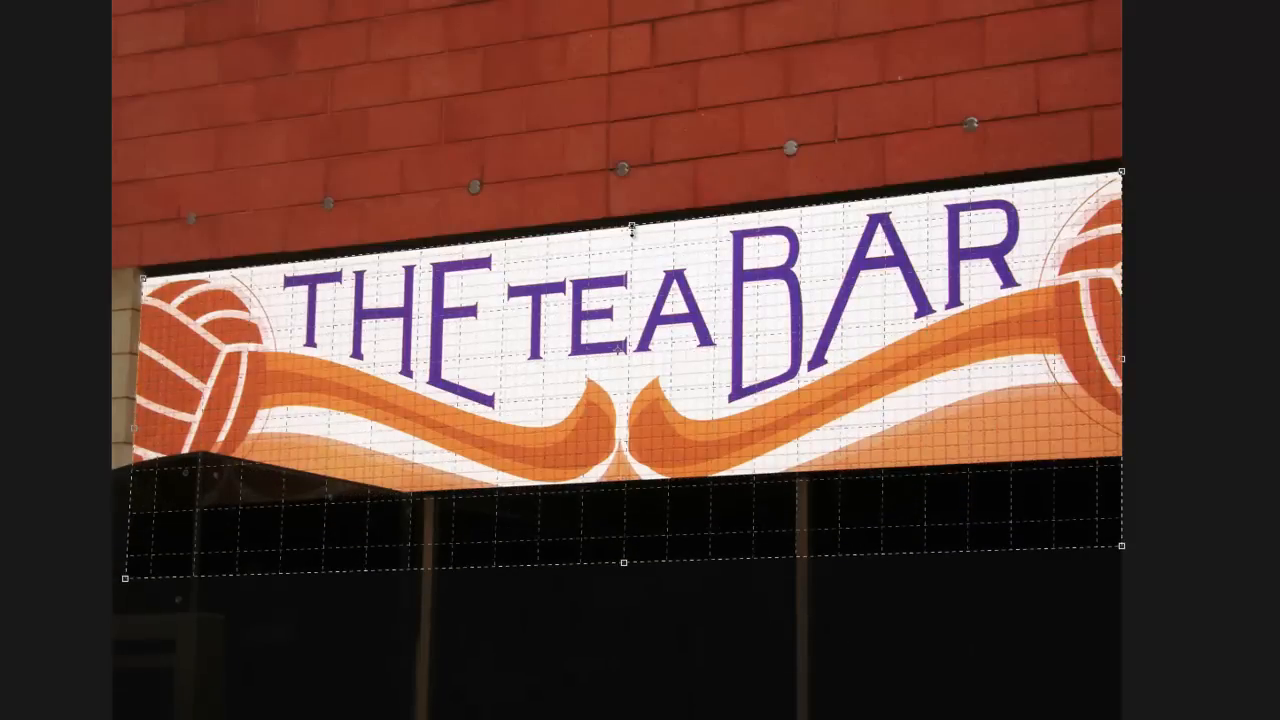
drag(633, 226, 633, 108)
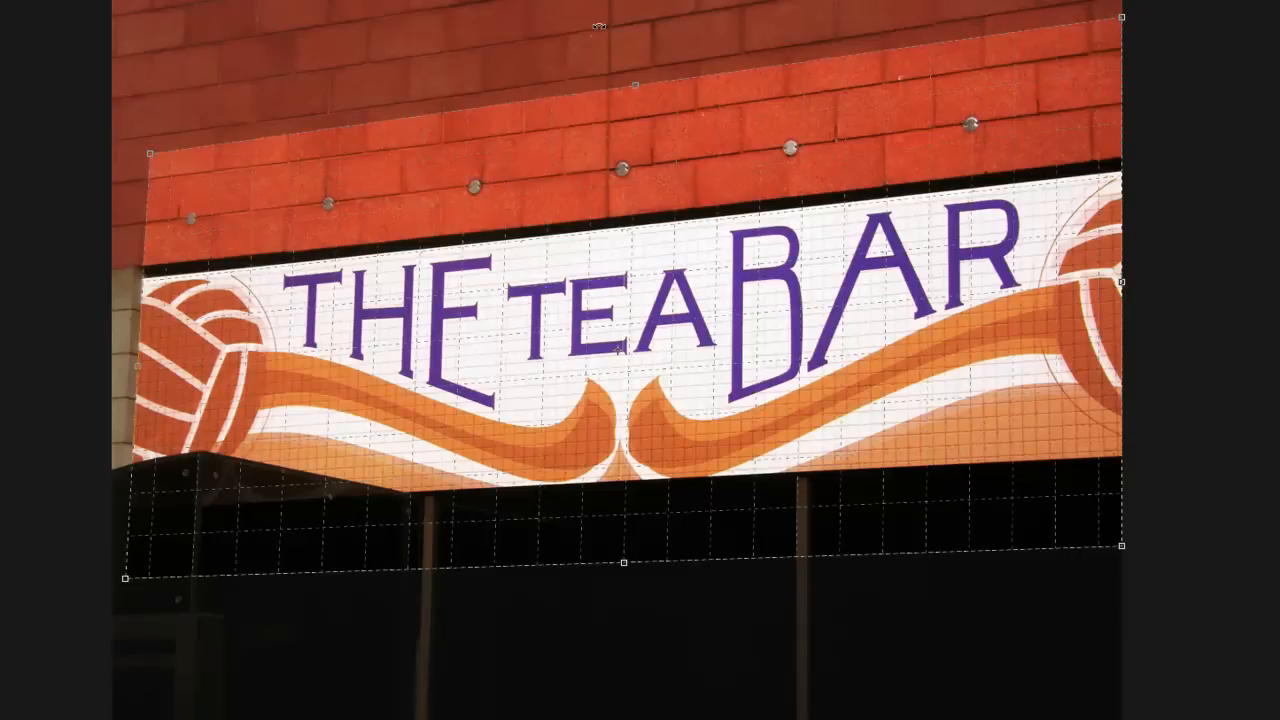
click(875, 70)
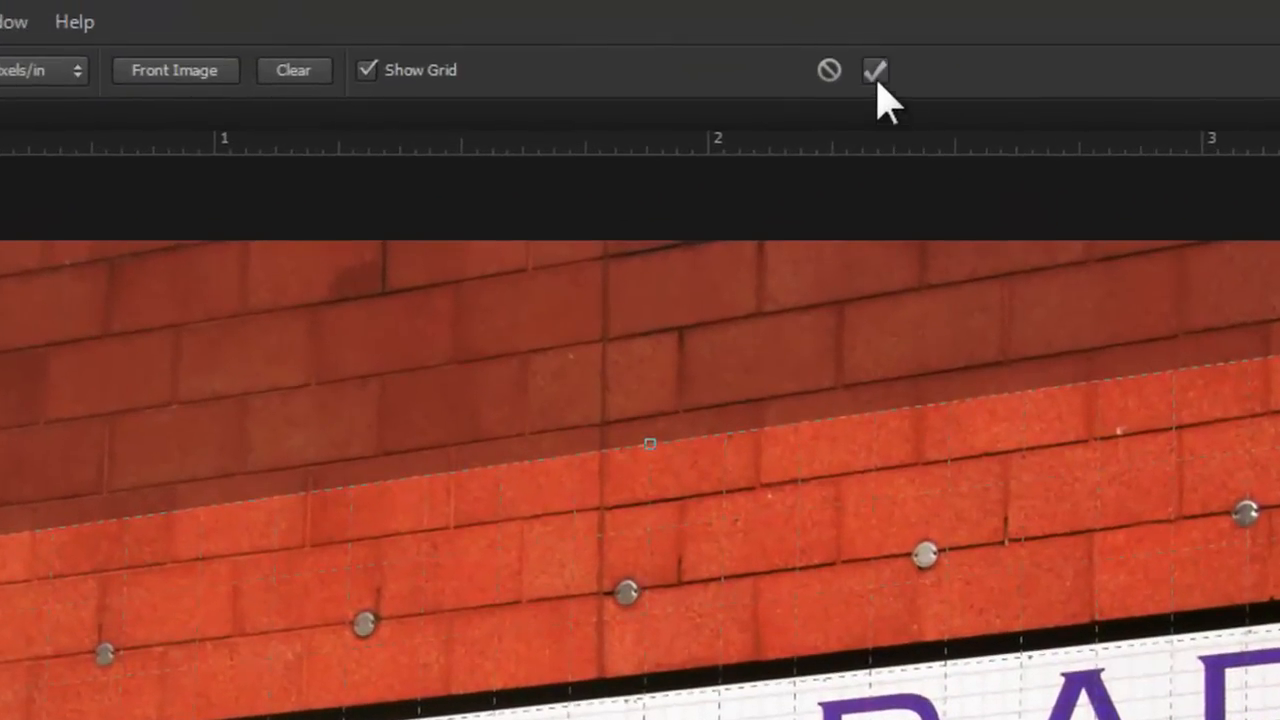
click(875, 70)
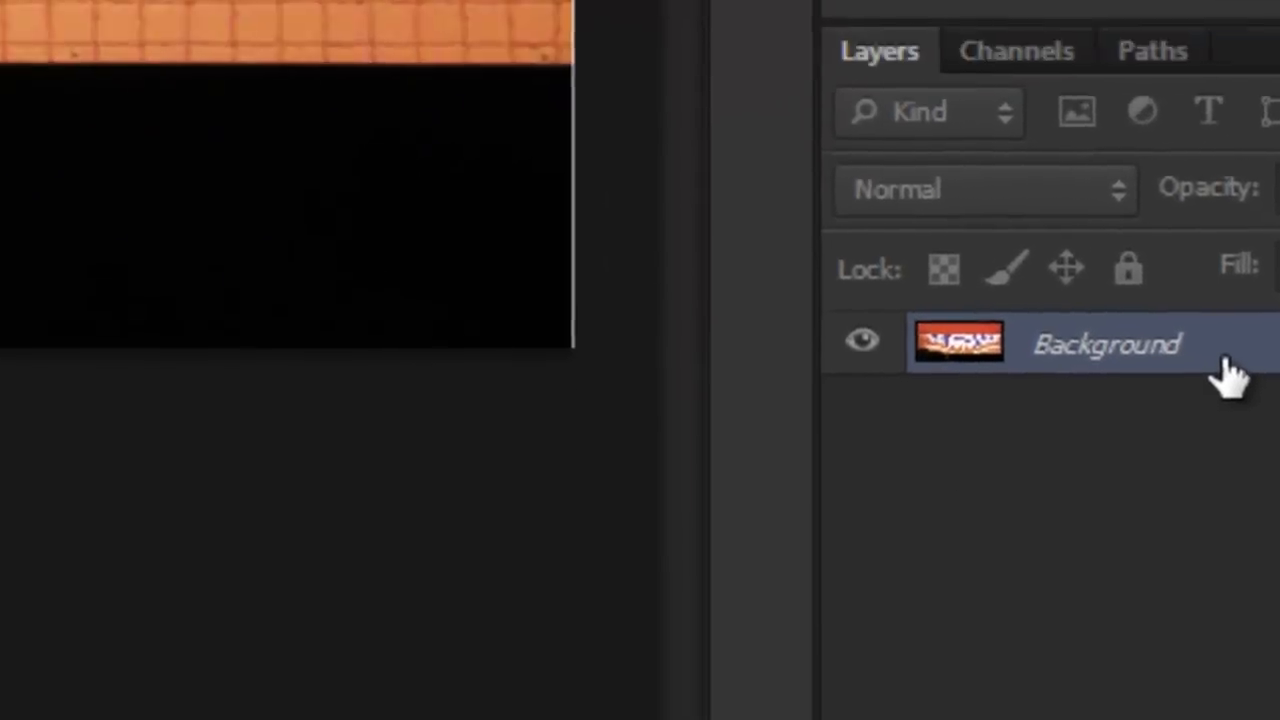
Convert the Background to Layer 0 and transform it narrower evenly to remove the stretch
double_click(1107, 344)
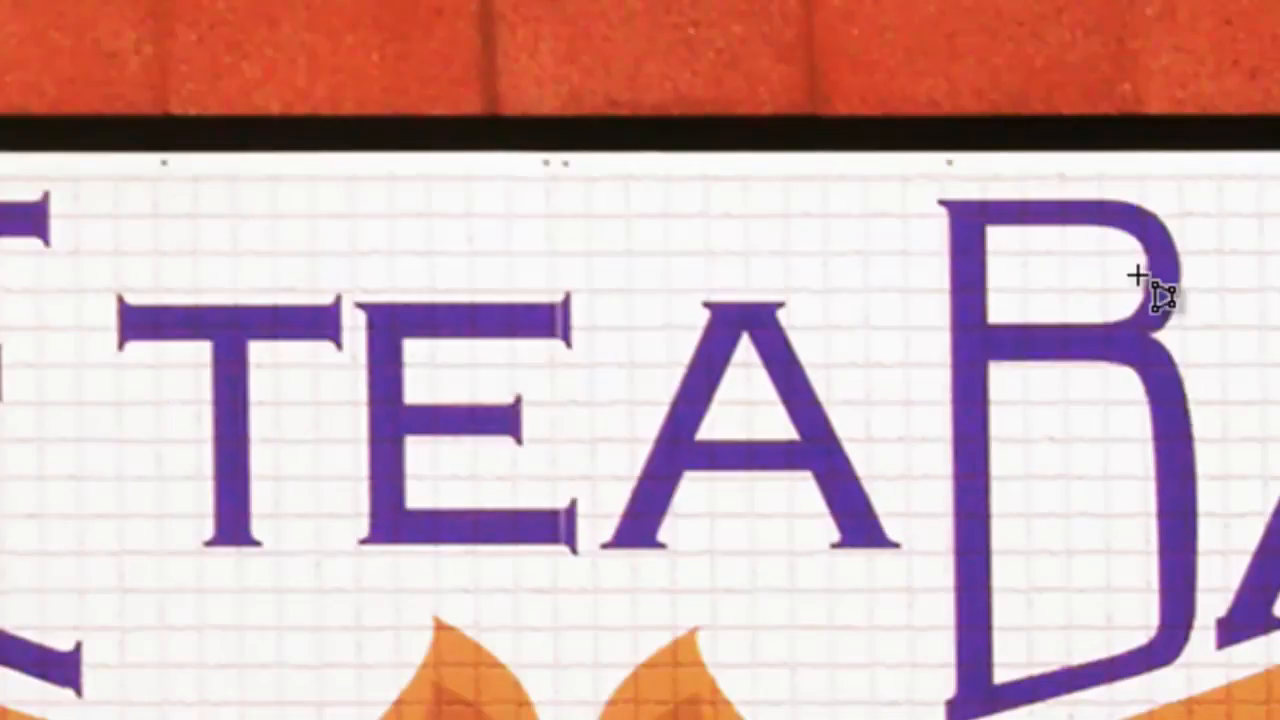
key(ctrl+t)
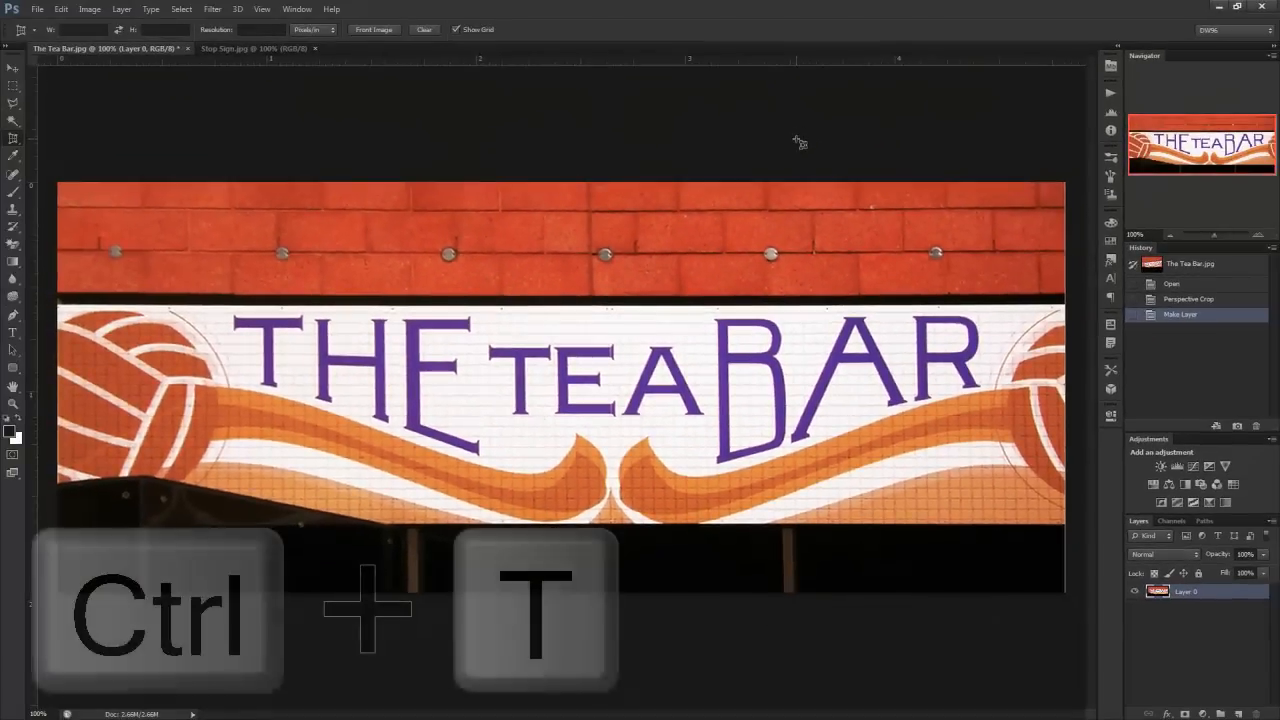
key(ctrl+t)
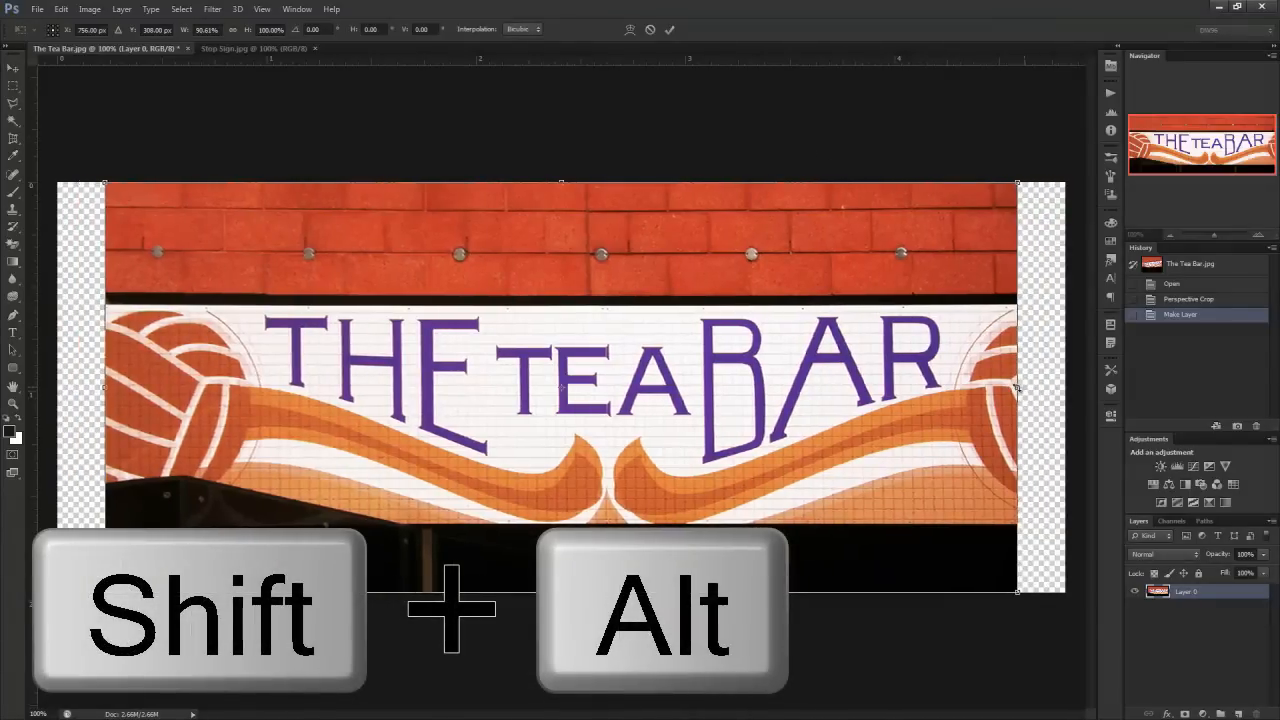
drag(1018, 388, 1002, 388)
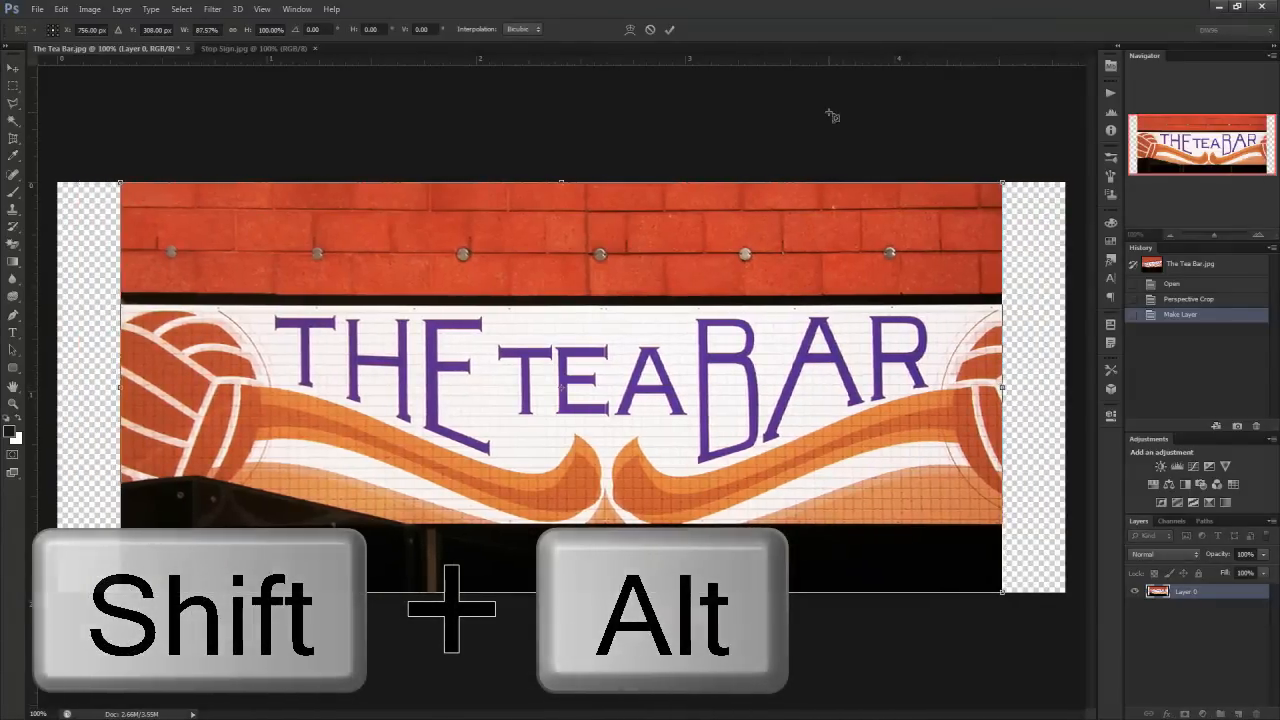
click(14, 137)
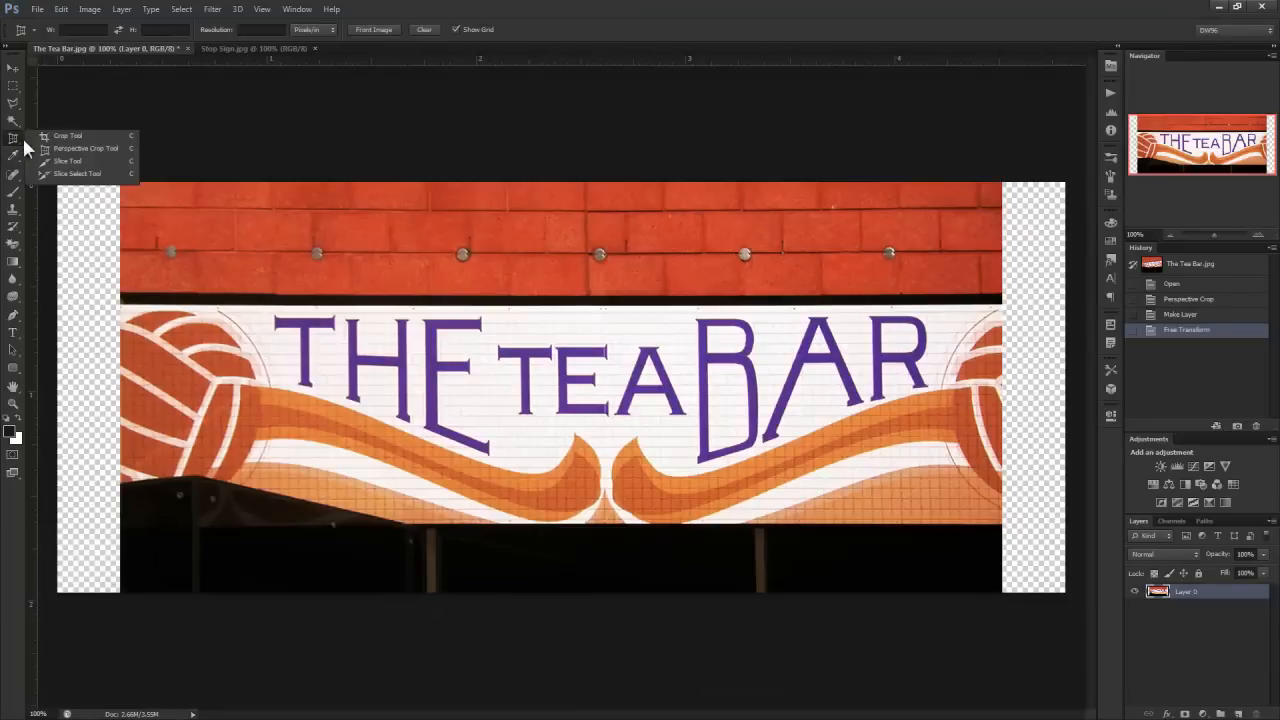
Crop away the Tea Bar's transparent margins, select Perspective Crop, and bring up the stop sign photo
click(68, 135)
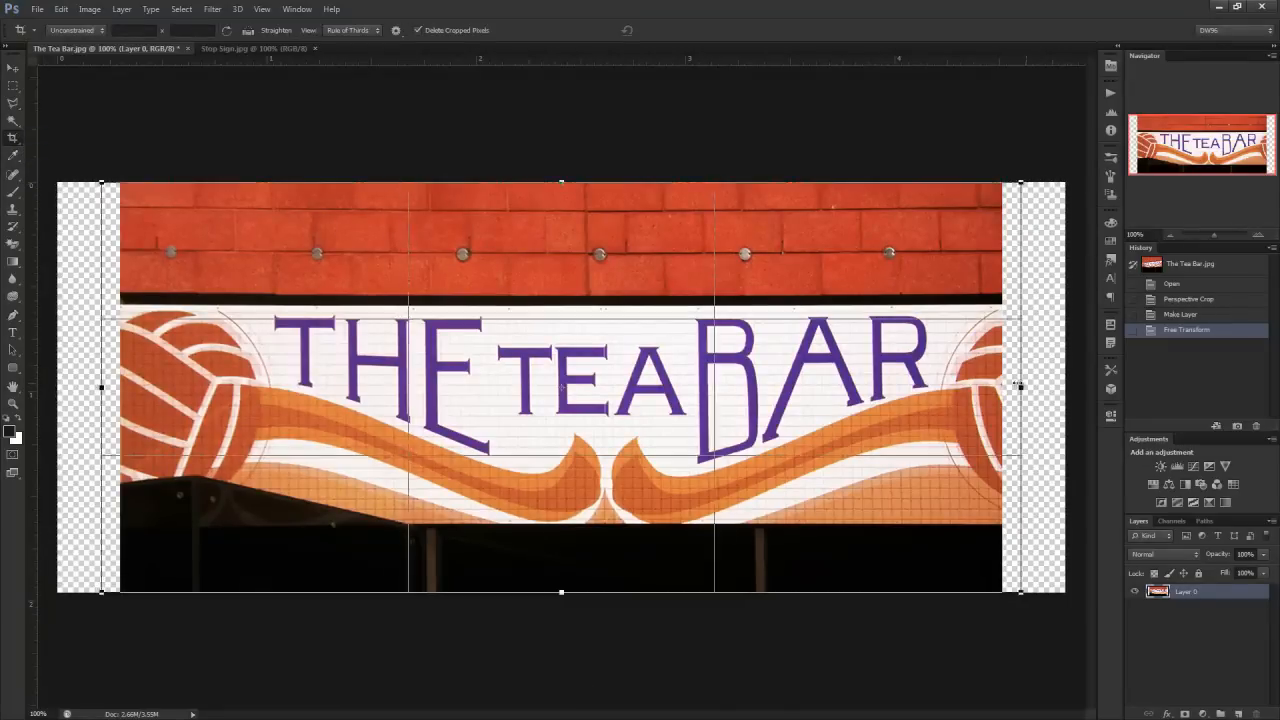
key(Return)
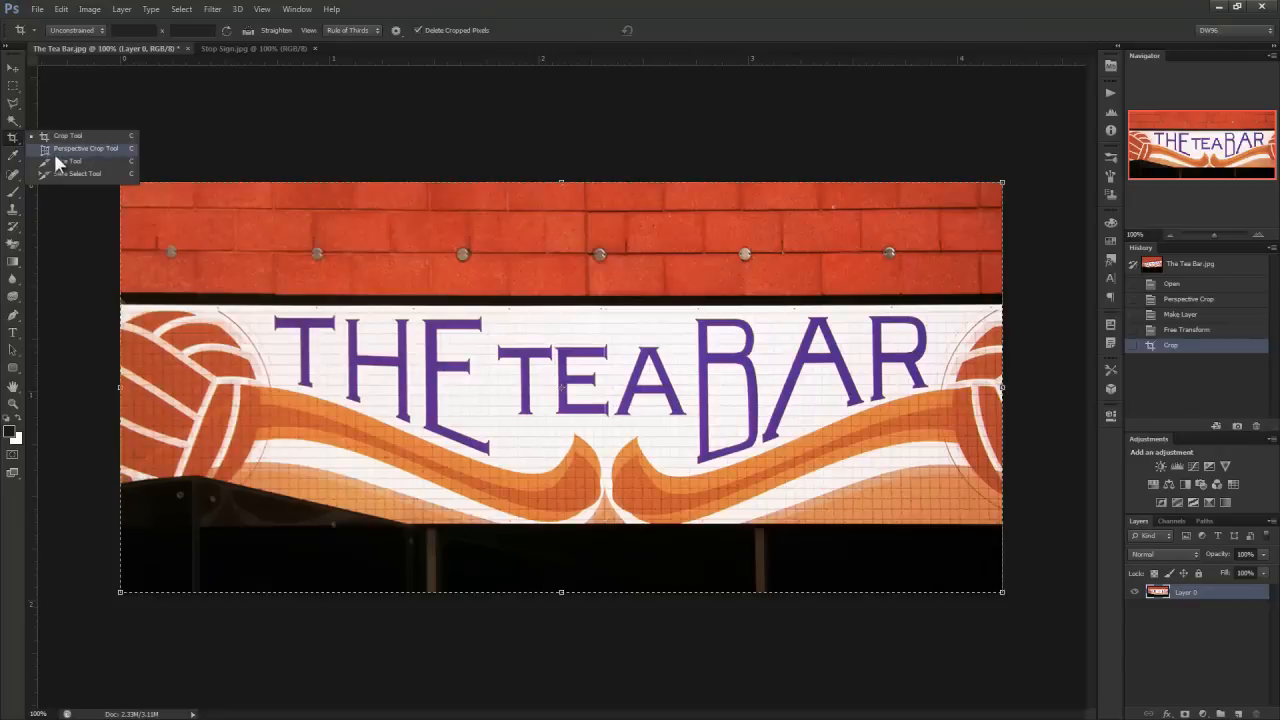
click(85, 148)
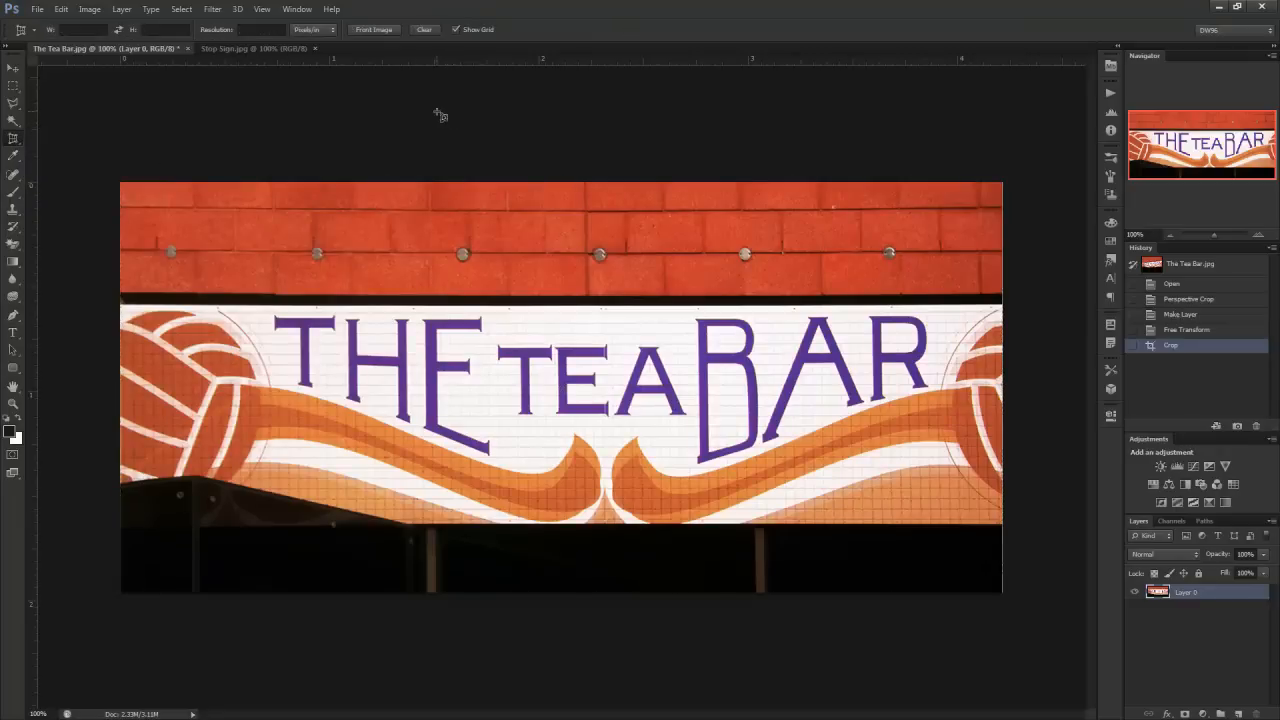
click(253, 48)
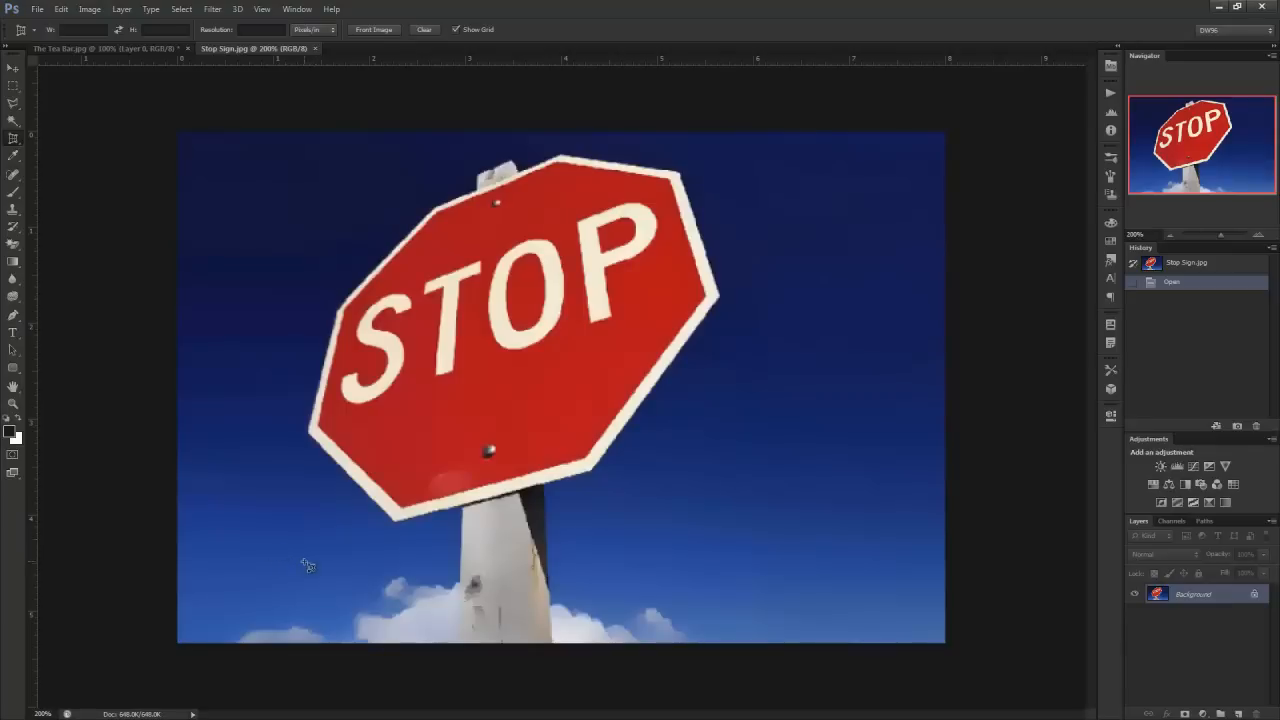
Outline the stop sign with a perspective crop quad and adjust its lower corners
drag(308, 565, 748, 416)
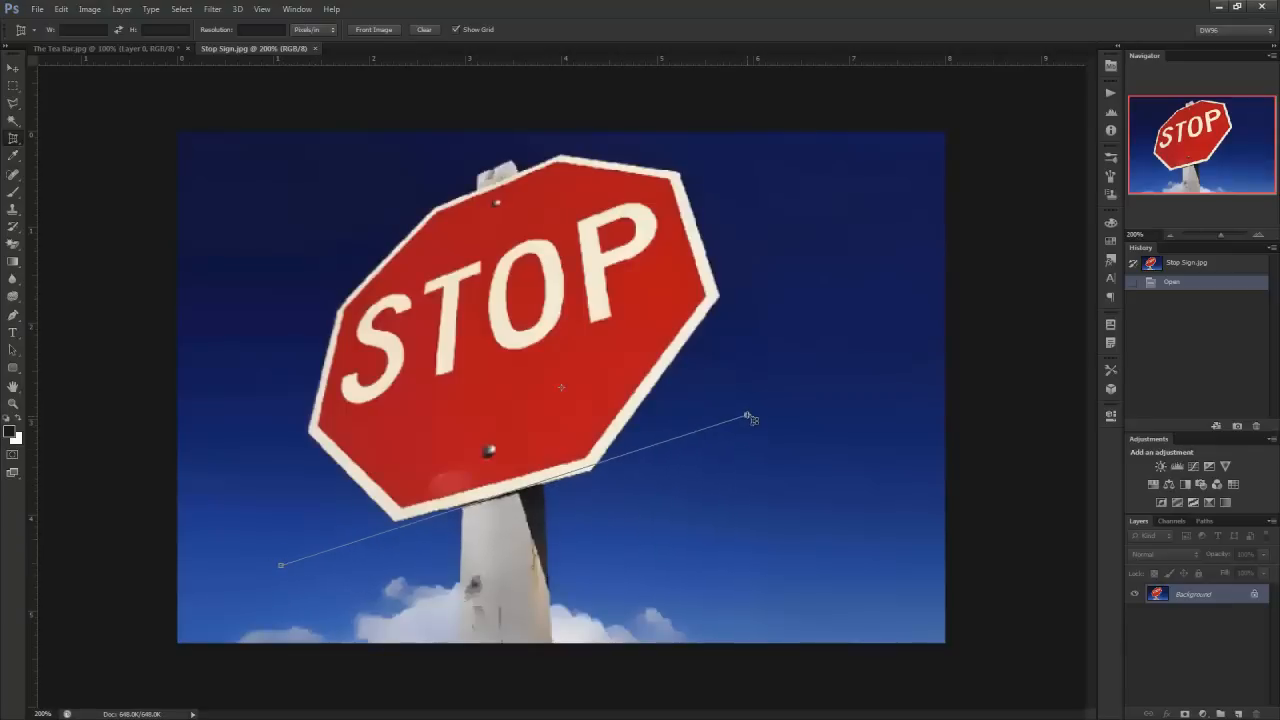
drag(748, 415, 672, 125)
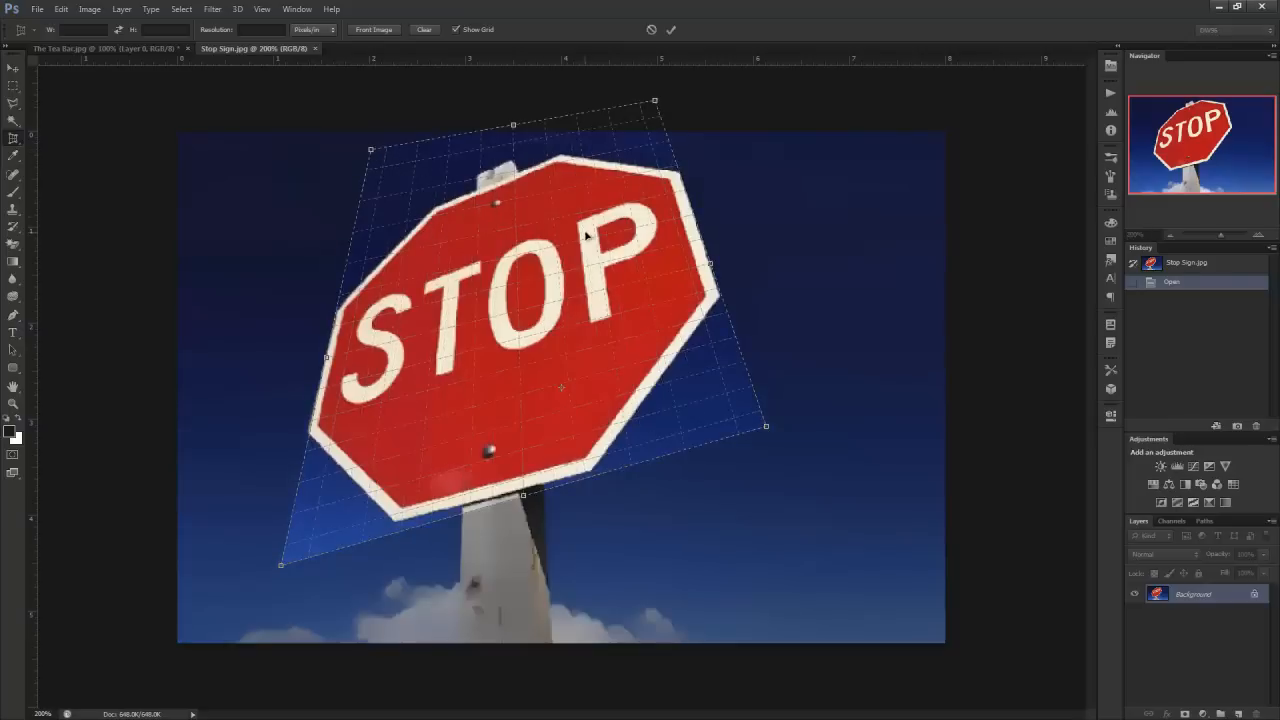
drag(283, 563, 277, 555)
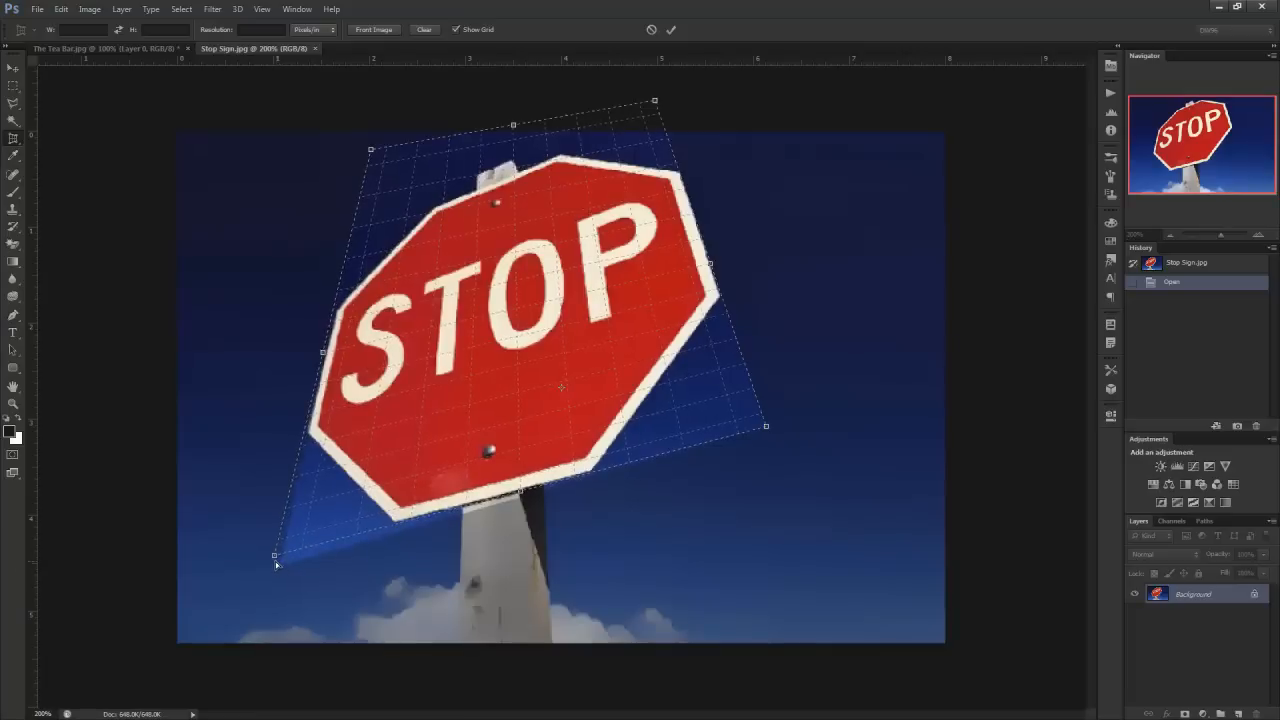
drag(654, 101, 658, 118)
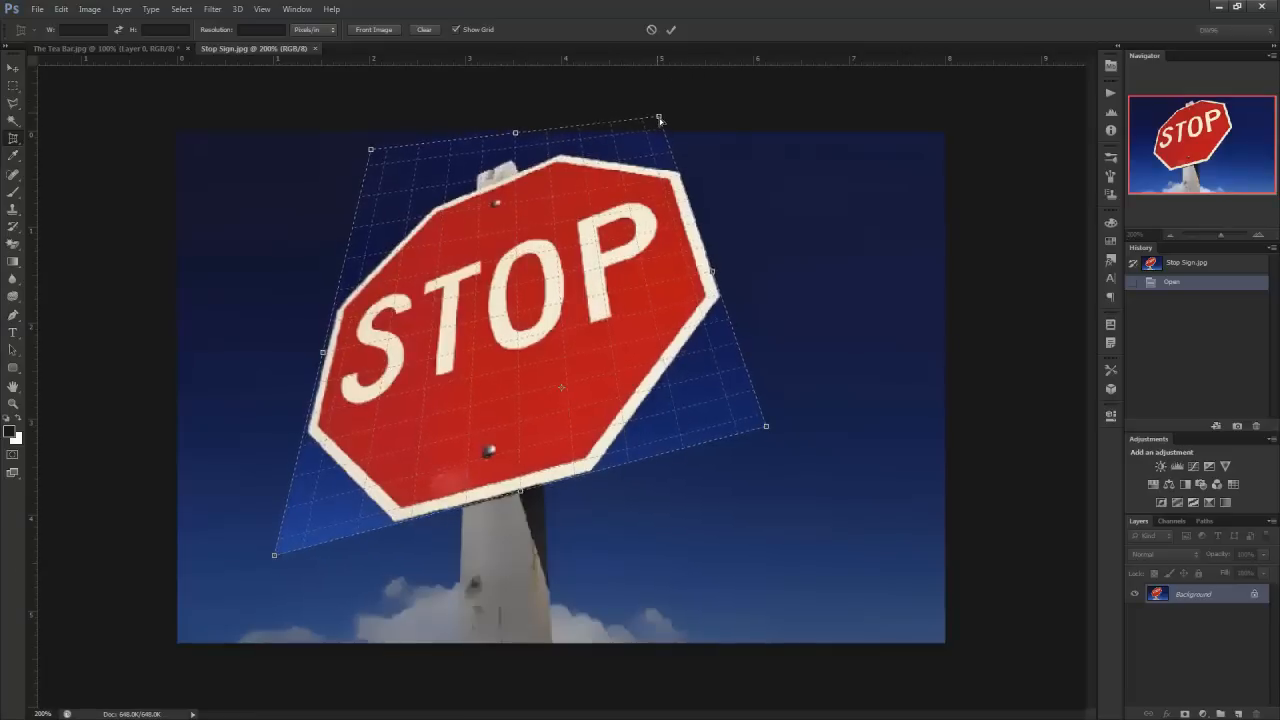
Align the top crop corners with the sign, extend down to the post, and commit
drag(371, 149, 364, 222)
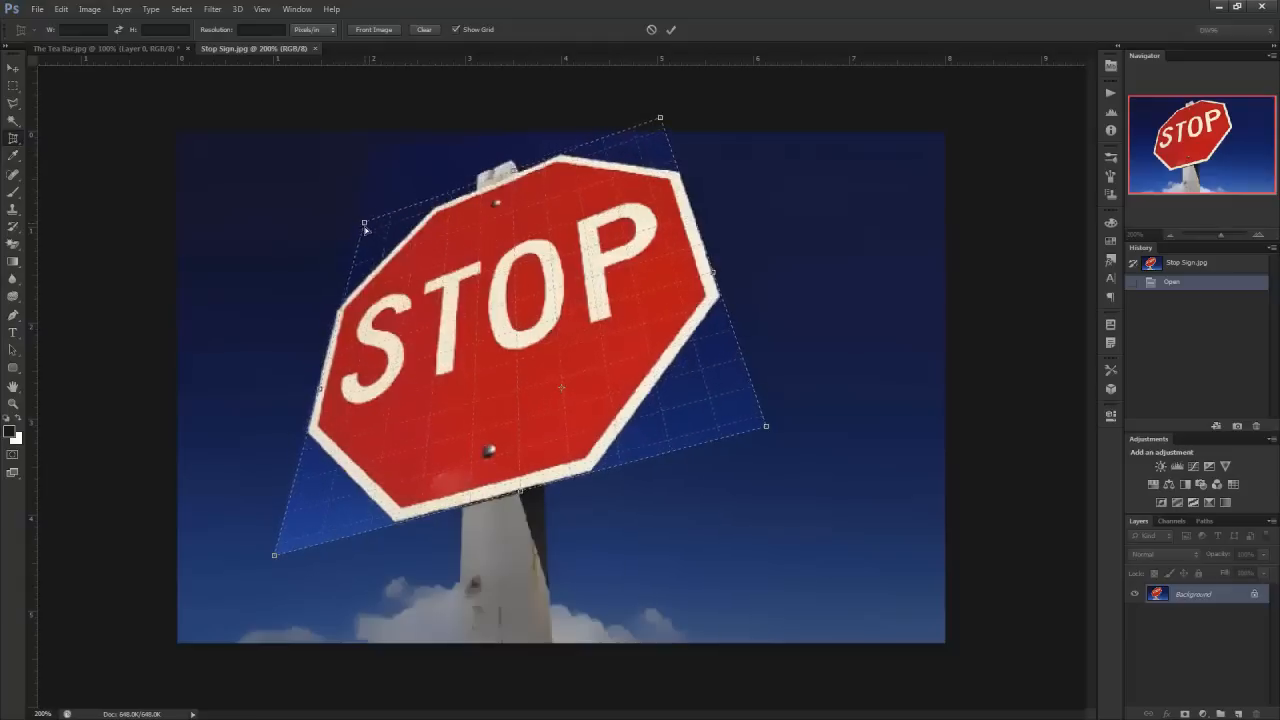
drag(364, 222, 364, 232)
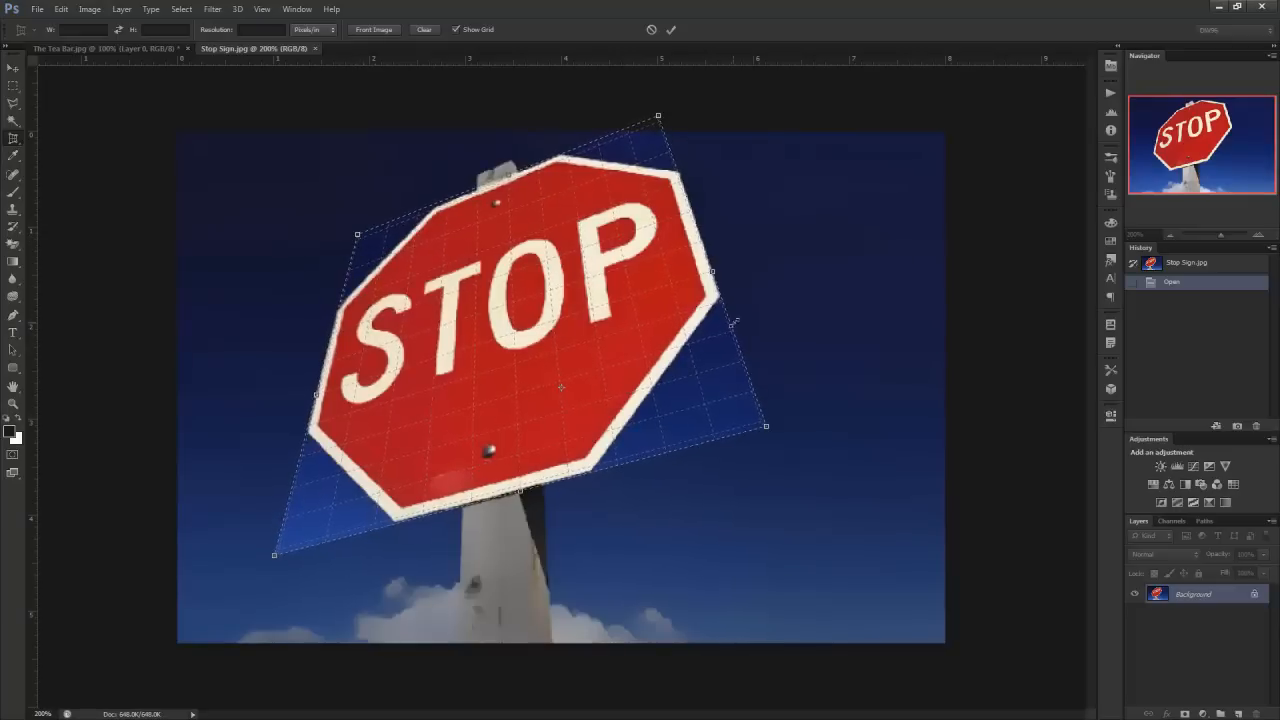
drag(765, 427, 795, 510)
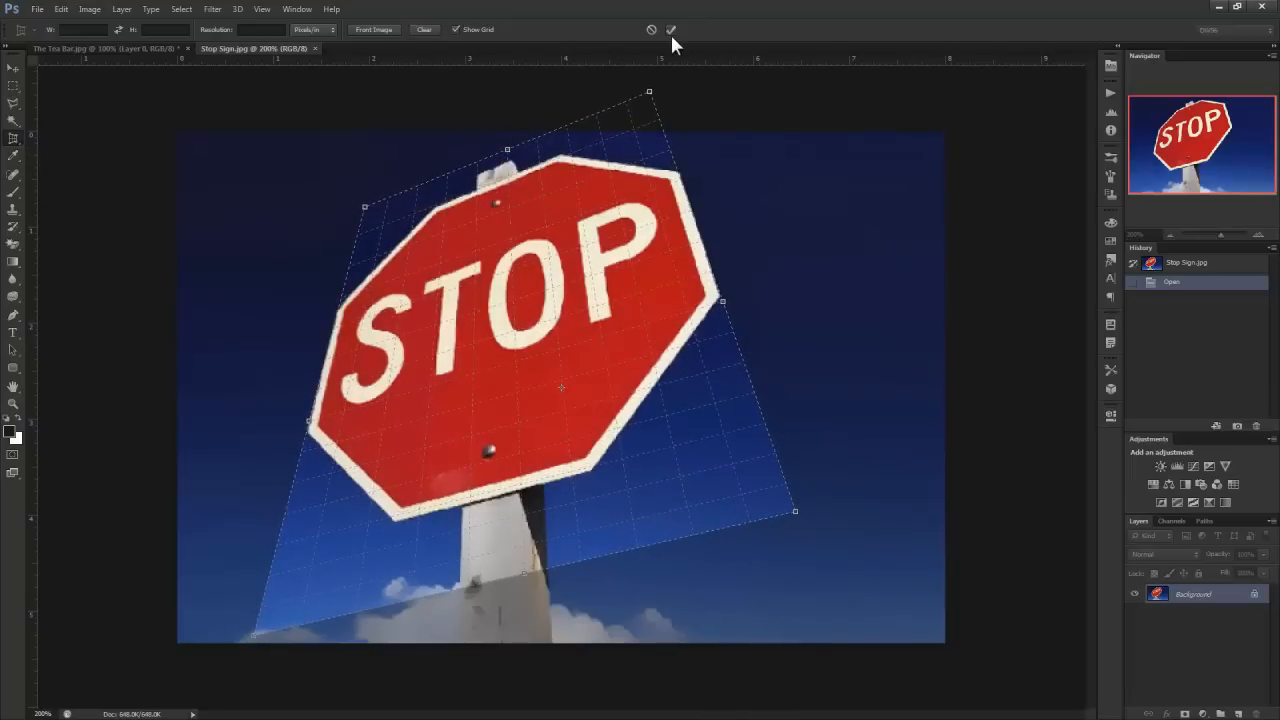
click(671, 29)
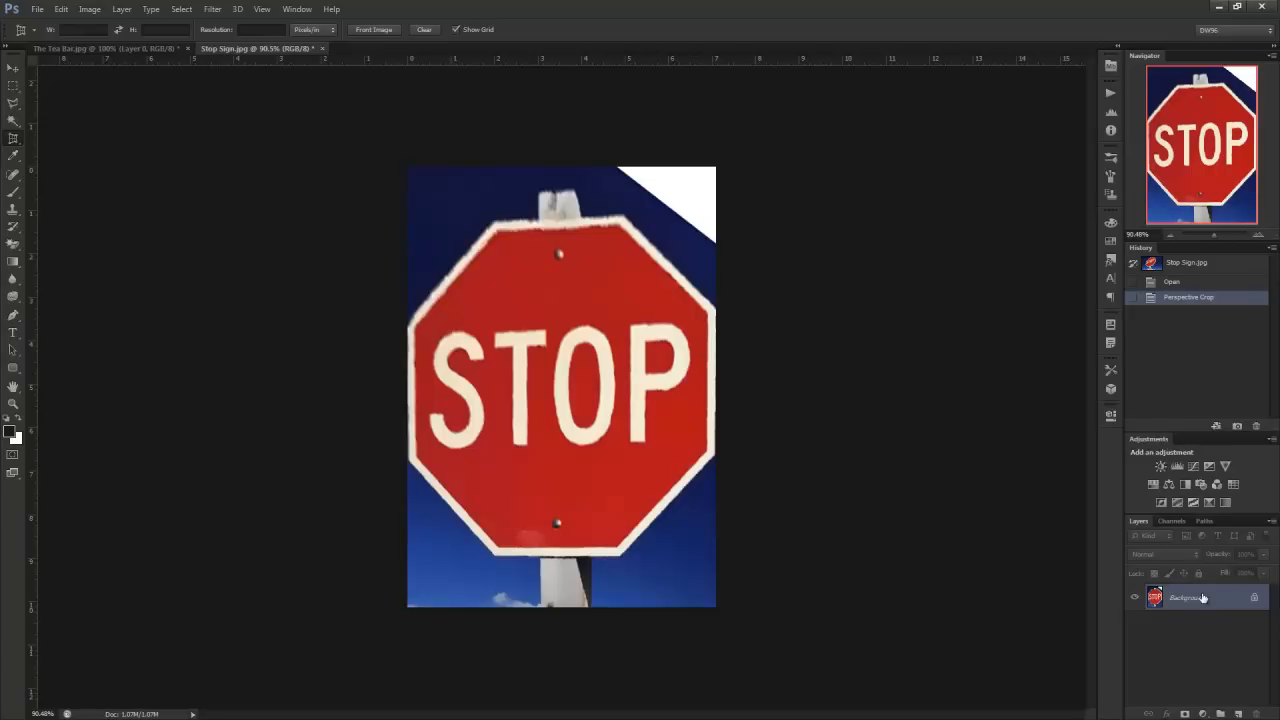
Convert the stop sign Background into an editable Layer 0, then return to cropping
double_click(1185, 597)
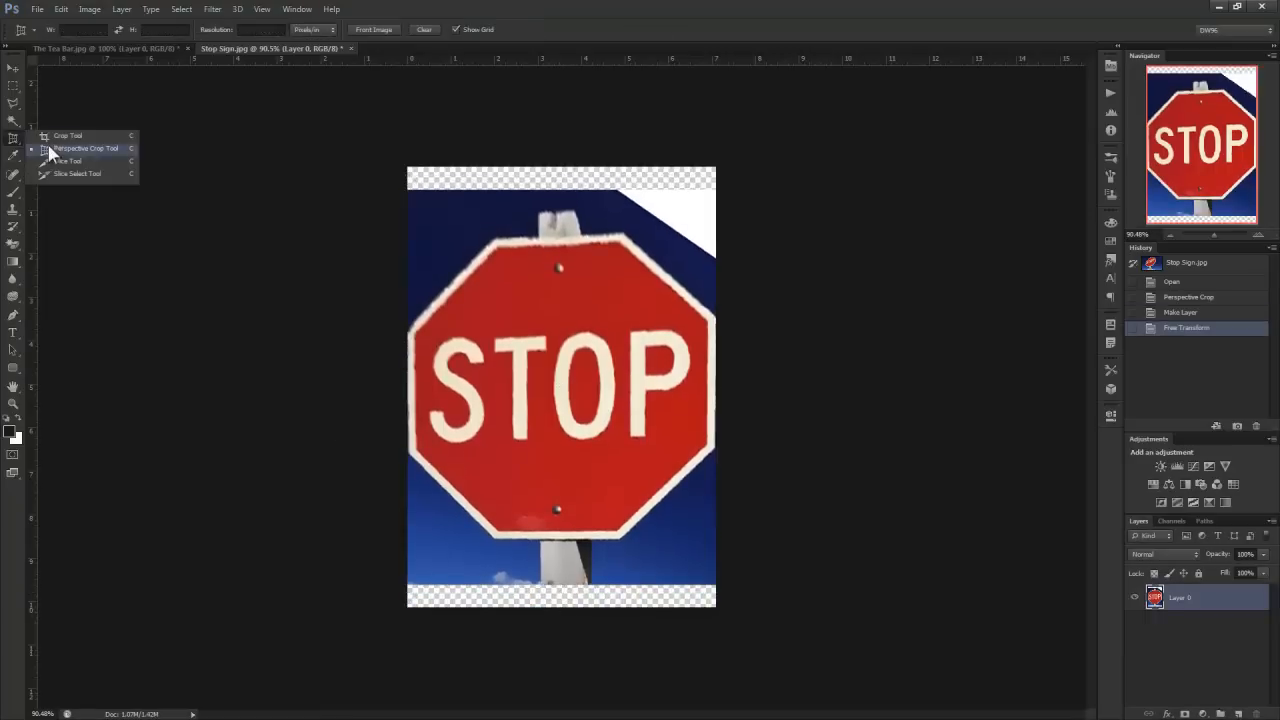
click(67, 135)
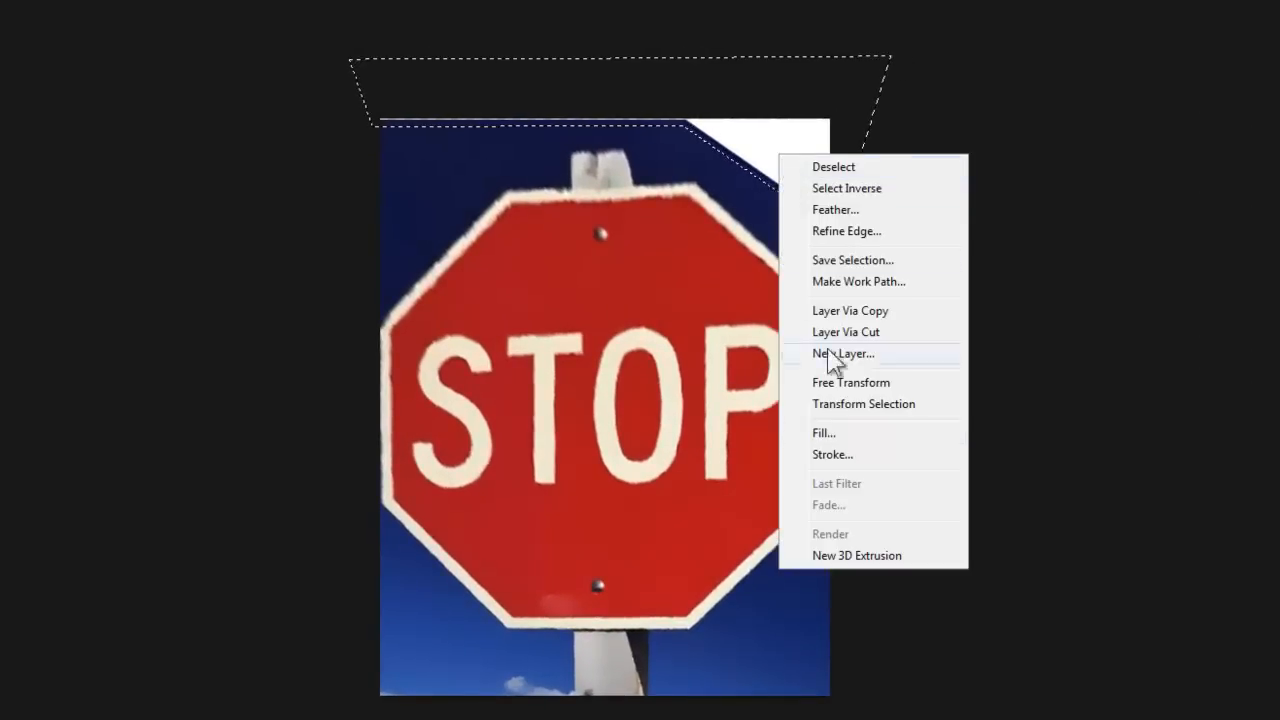
Content-aware fill the selected white top-right corner with blue sky
click(824, 433)
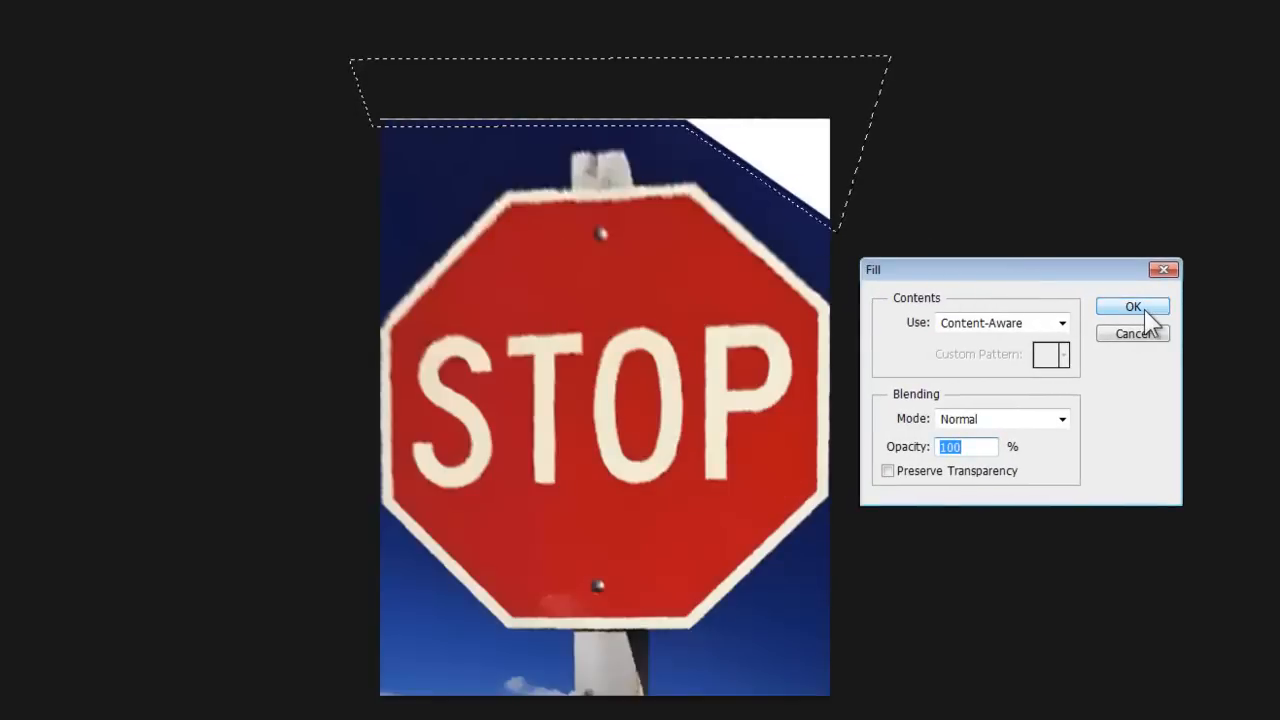
click(1132, 307)
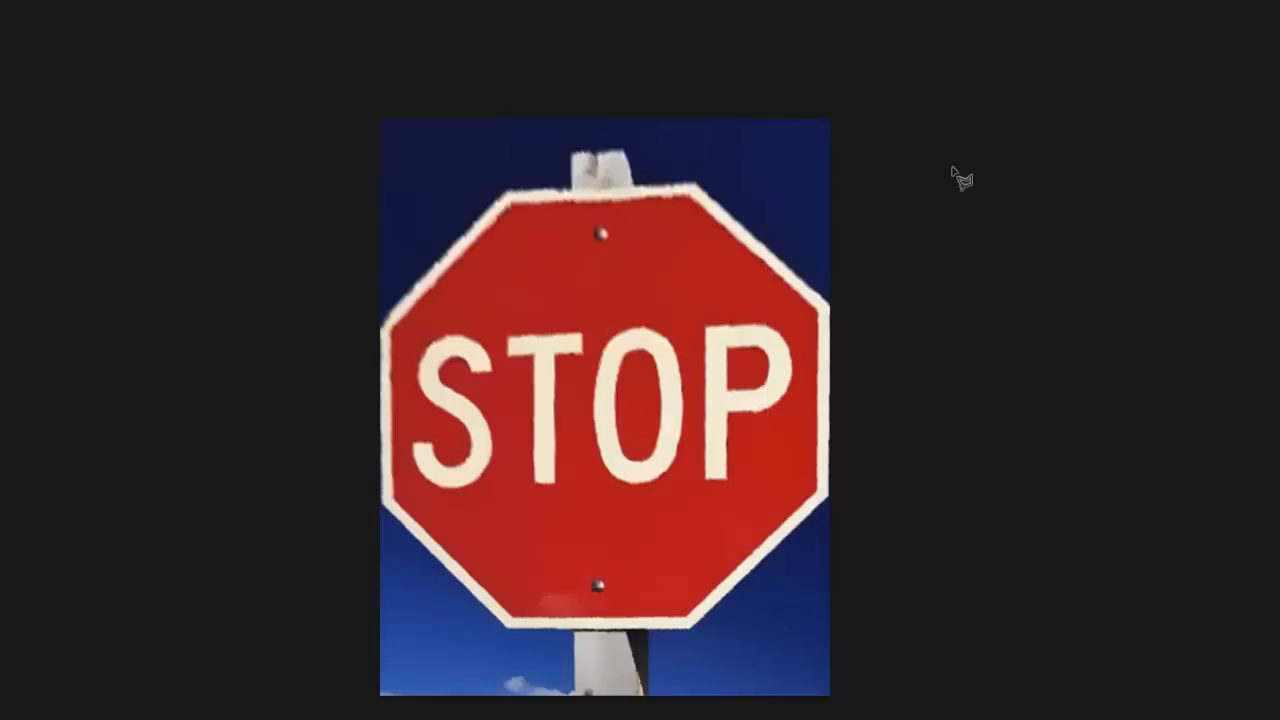
mouse_move(971, 179)
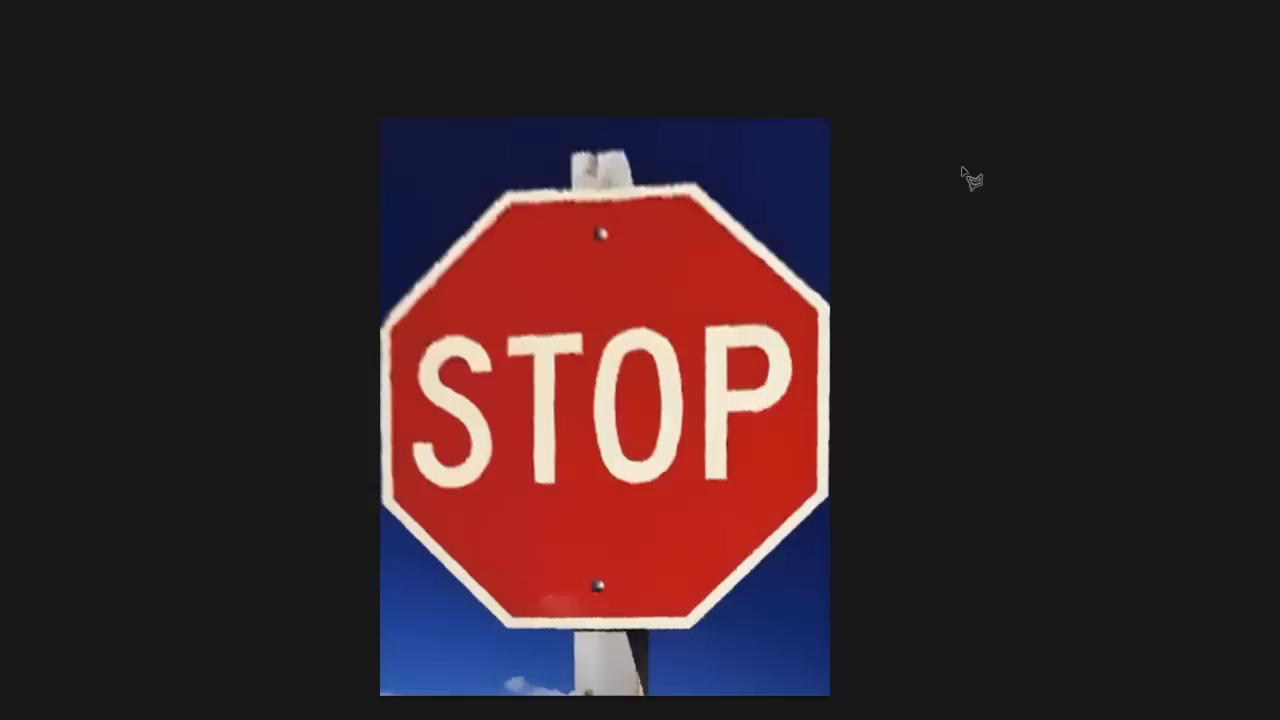